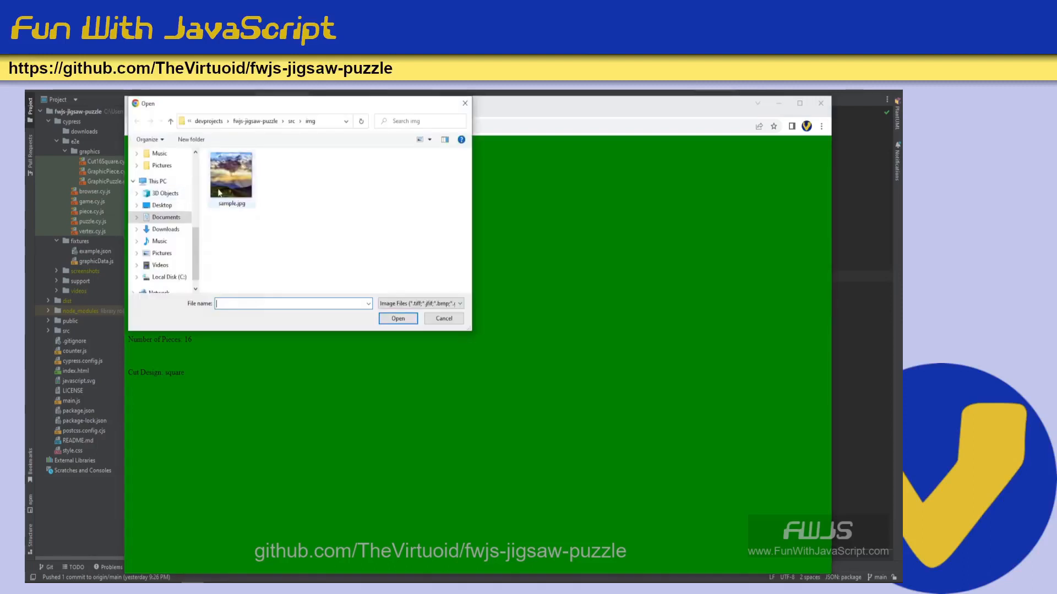
Load sample.jpg and scatter it as 16 square pieces on the board
{"action": "left_click", "coordinate": [397, 318]}
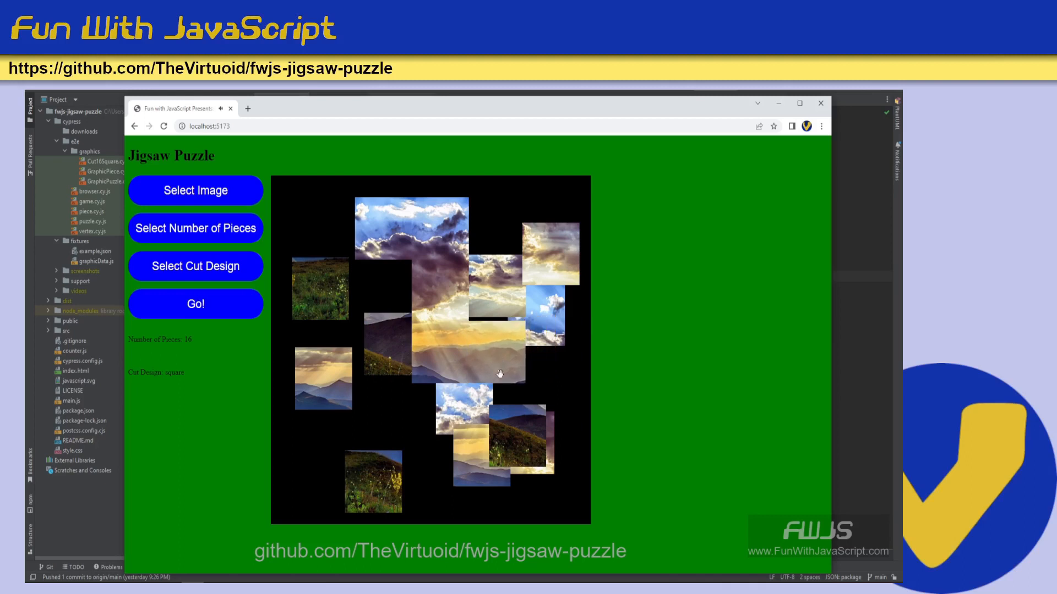
{"action": "mouse_move", "coordinate": [387, 350]}
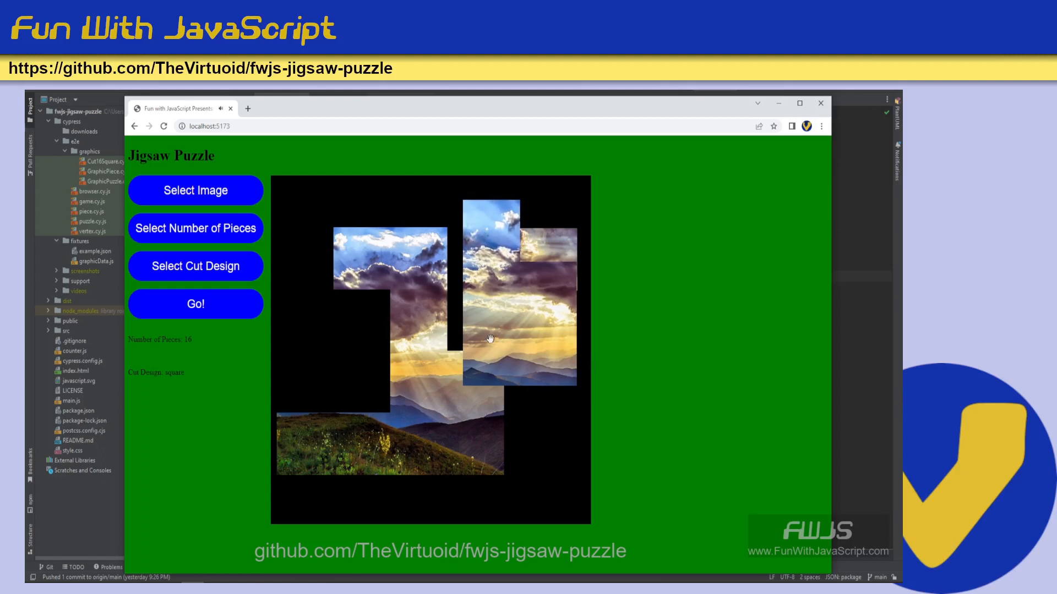
Join matching pieces so the clouds, sun rays and grassy hillside take shape
{"action": "left_click", "coordinate": [195, 304]}
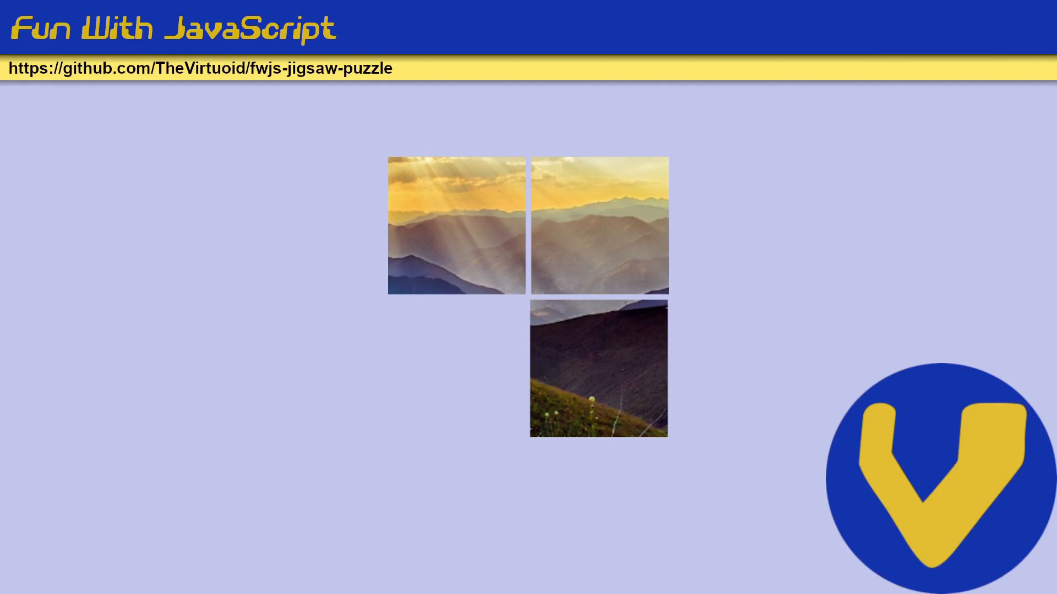
Advance to the diagram of two mountain pieces, each with four blue corner dots
{"action": "left_click", "coordinate": [598, 369]}
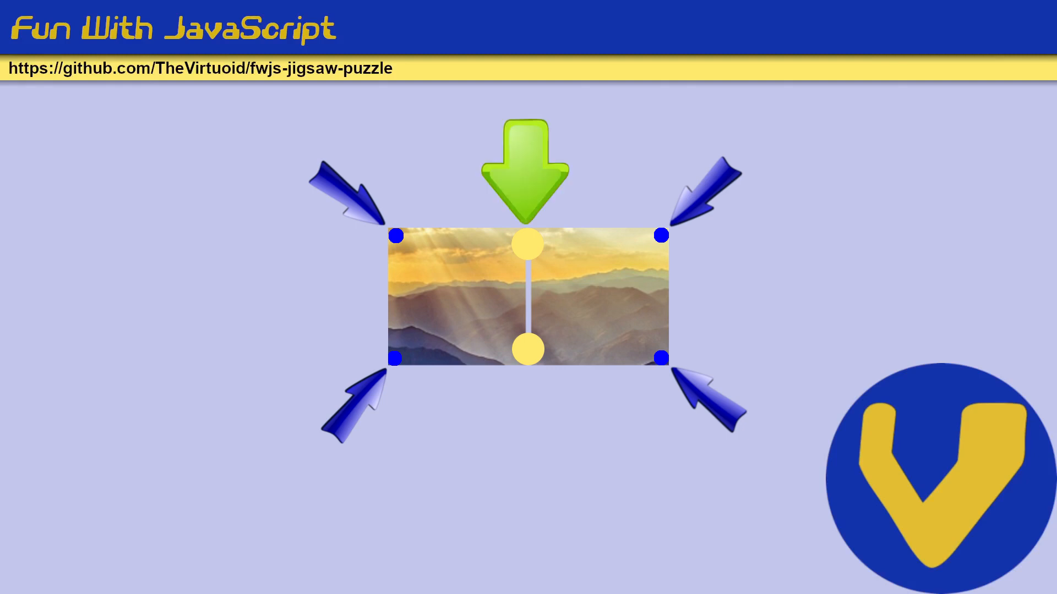
{"action": "left_click", "coordinate": [527, 169]}
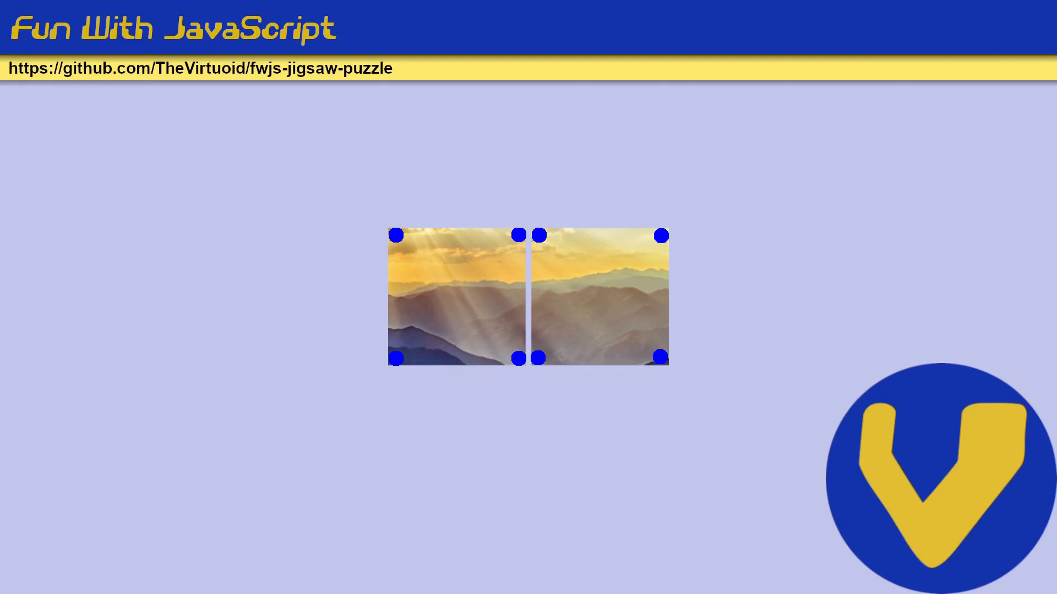